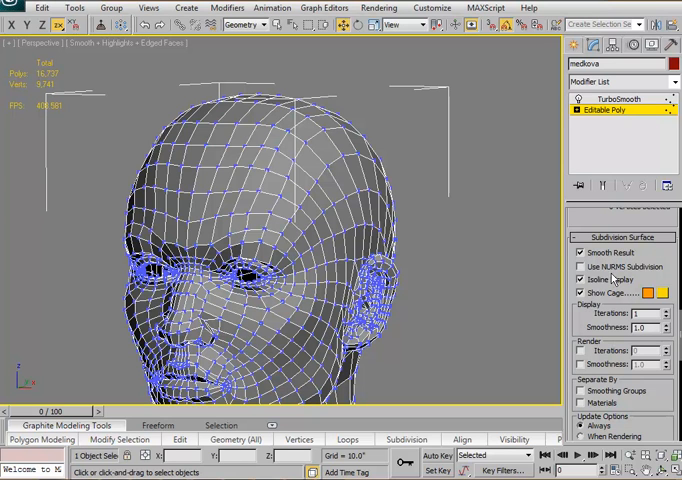
Enable Use NURMS Subdivision on the head's Editable Poly and set Display Iterations to 0.
click(578, 266)
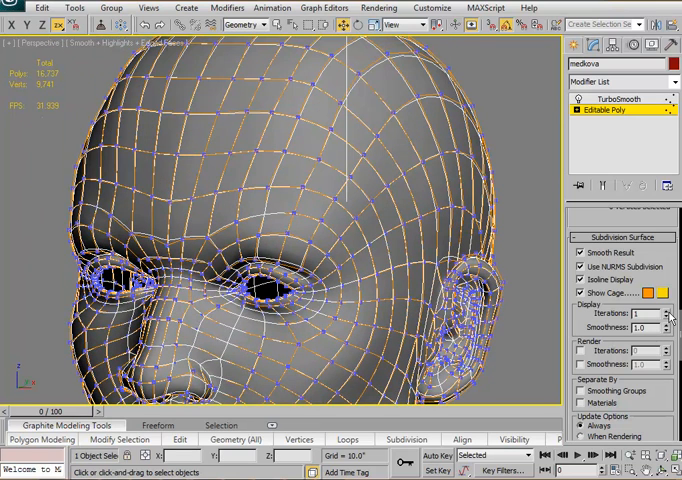
click(668, 319)
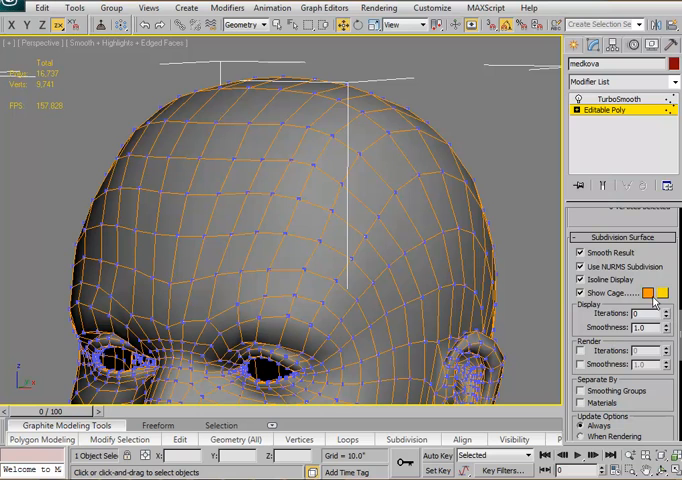
Set the Show Cage color to black and orbit around the head to view it.
click(648, 293)
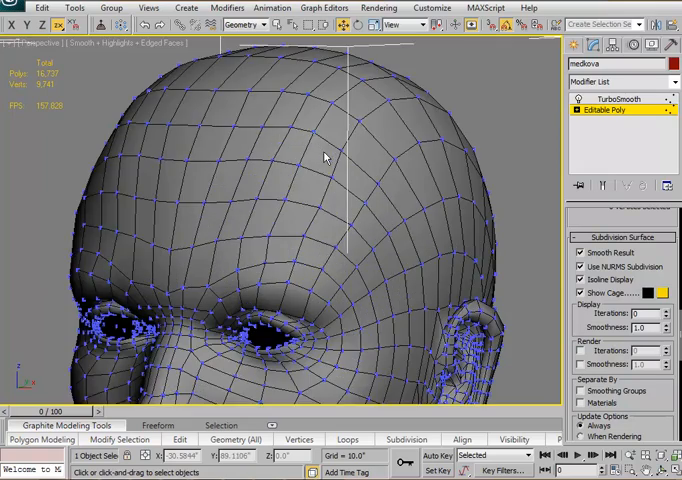
drag(325, 158, 286, 162)
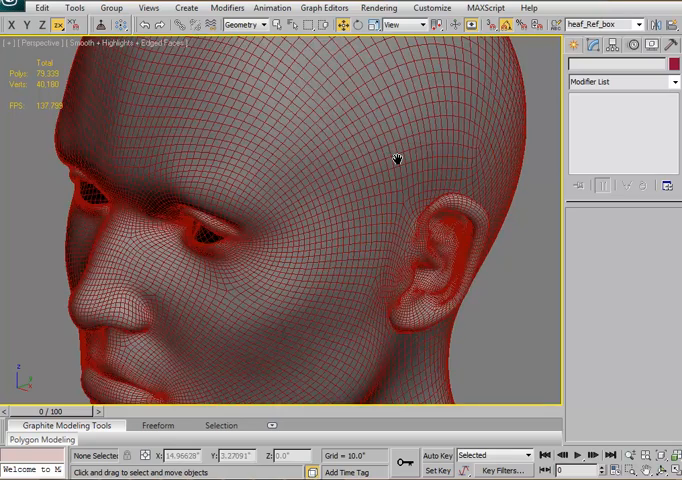
Orbit the viewport downward to inspect the dense reference head.
drag(395, 160, 393, 205)
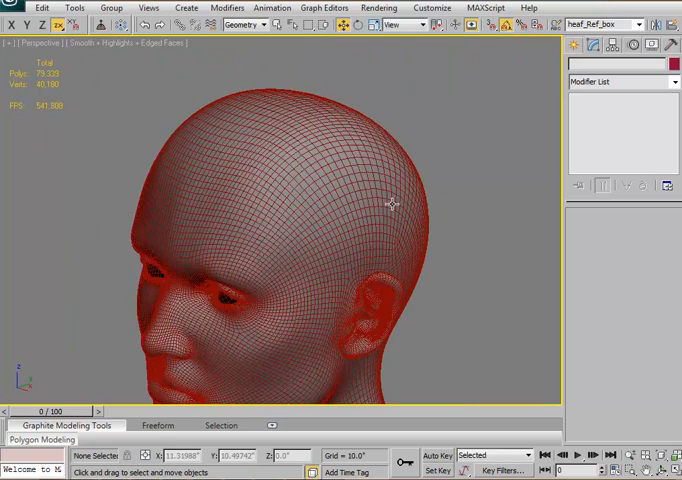
mouse_move(392, 204)
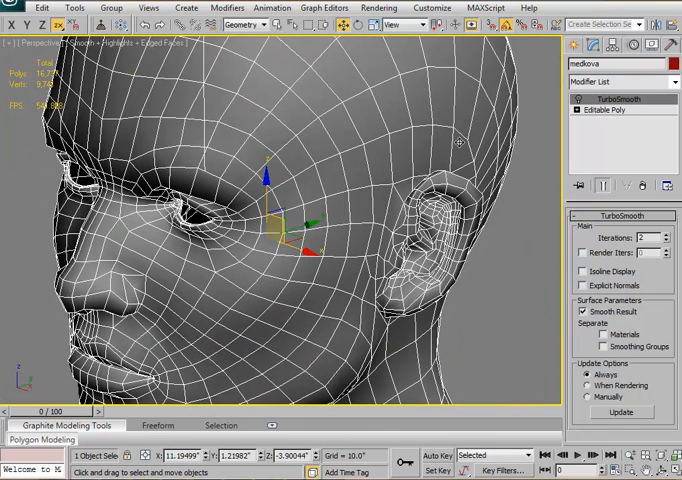
mouse_move(463, 133)
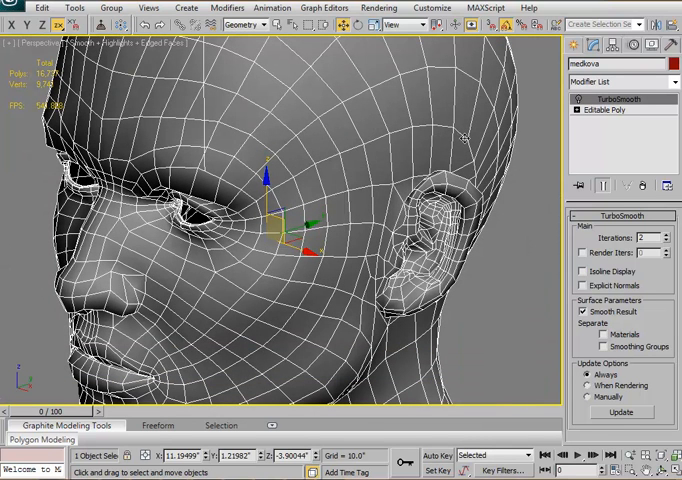